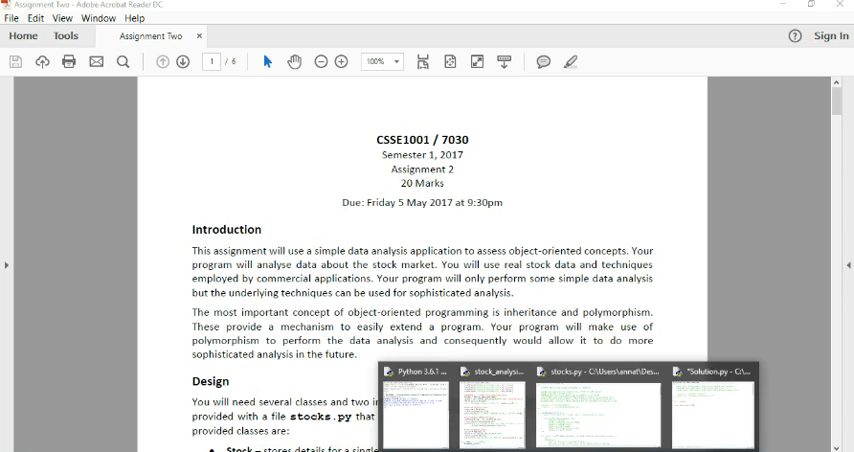
# Step: Switch to the stocks.py IDLE window using its taskbar thumbnail
pyautogui.click(590, 410)
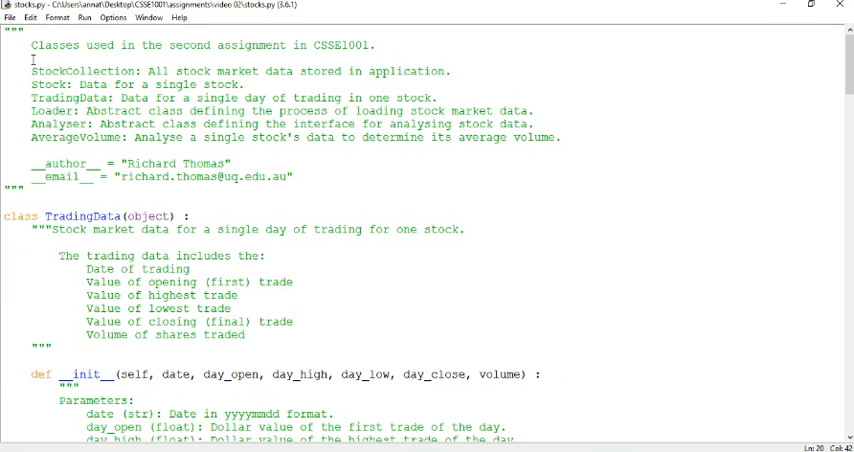
# Step: Review the TradingData class in stocks.py, highlighting 'market' and scrolling through its getters and setters
pyautogui.moveTo(31, 71); pyautogui.dragTo(115, 137)
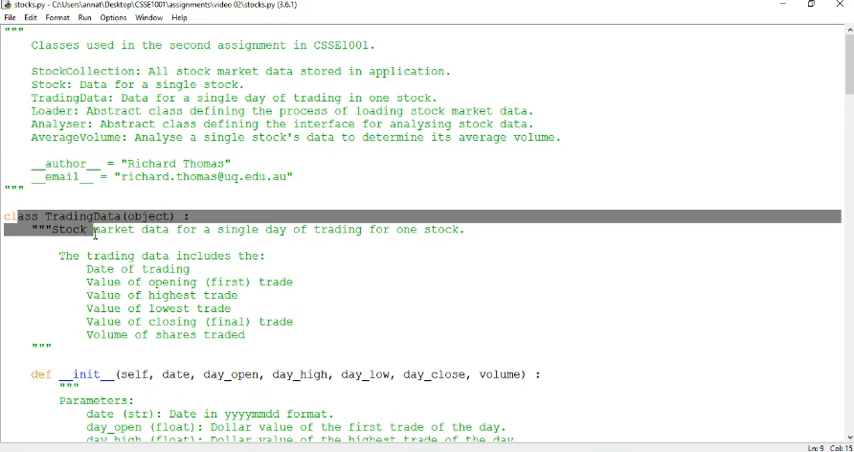
pyautogui.doubleClick(115, 229)
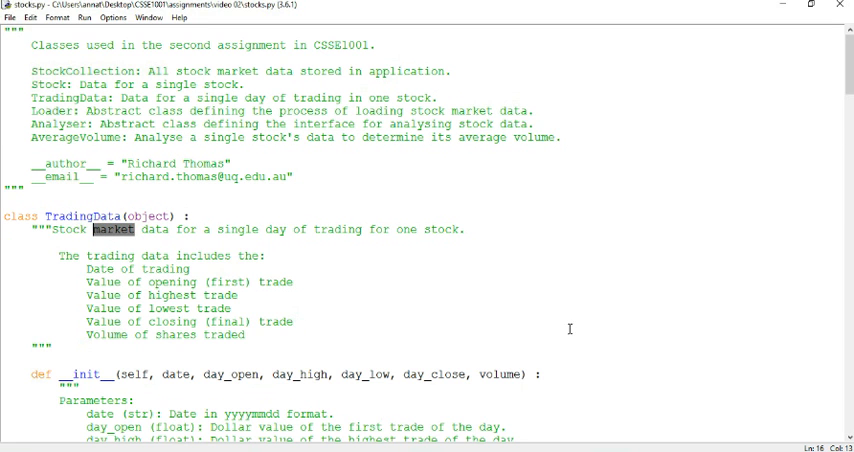
pyautogui.moveTo(355, 260)
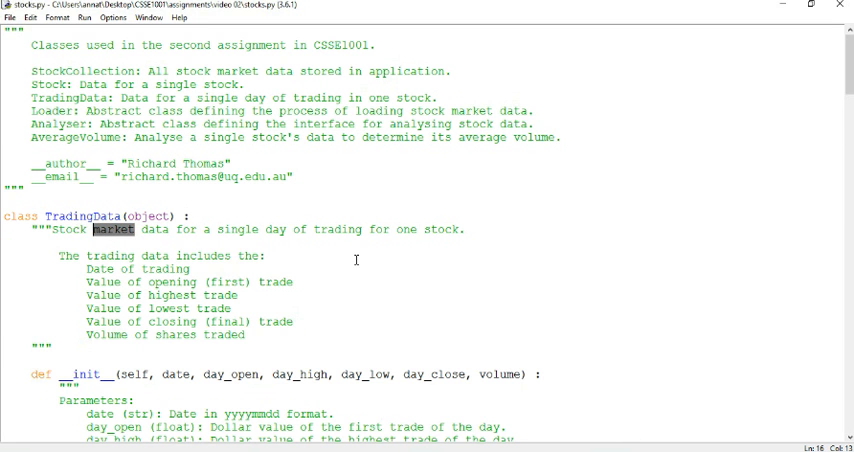
pyautogui.click(307, 229)
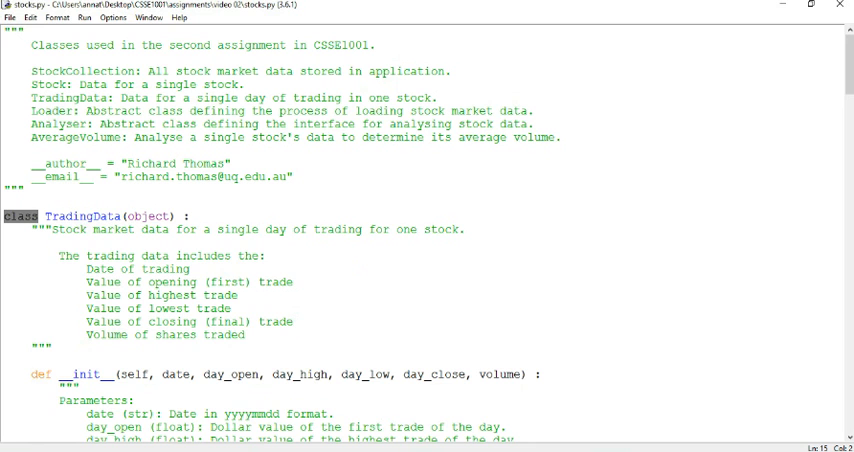
pyautogui.scroll(-3)
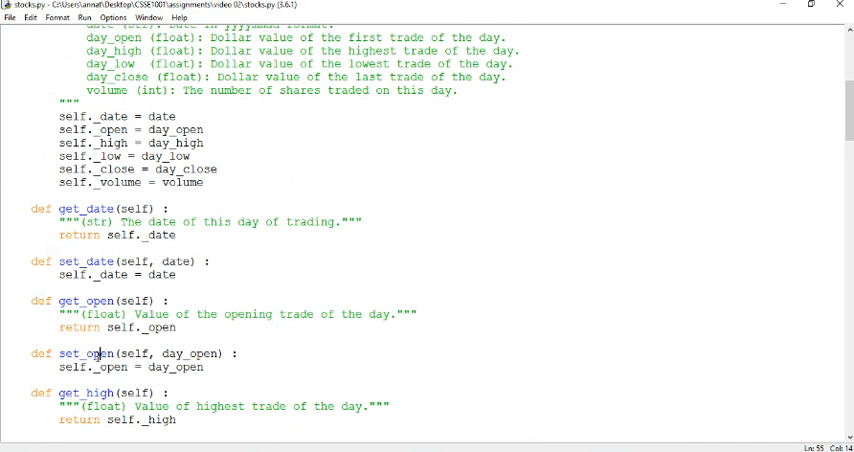
pyautogui.scroll(3)
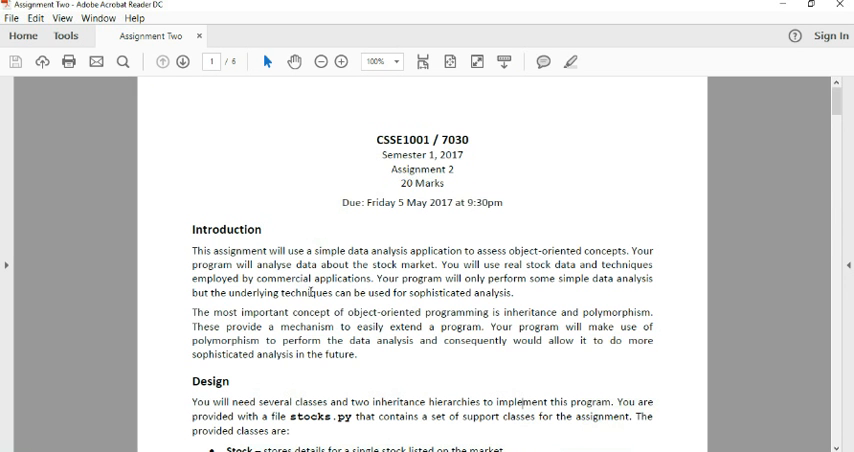
# Step: Highlight the Analyser and AverageVolume classes in the Design section, then switch to the Hand tool
pyautogui.scroll(-3)
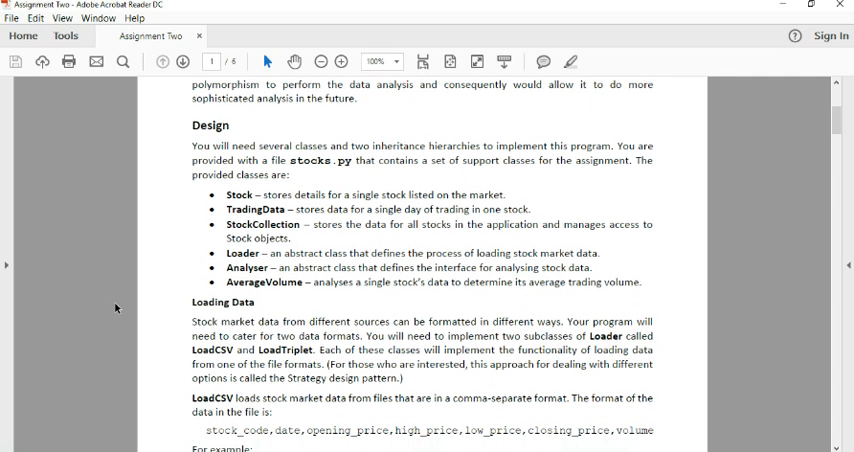
pyautogui.scroll(3)
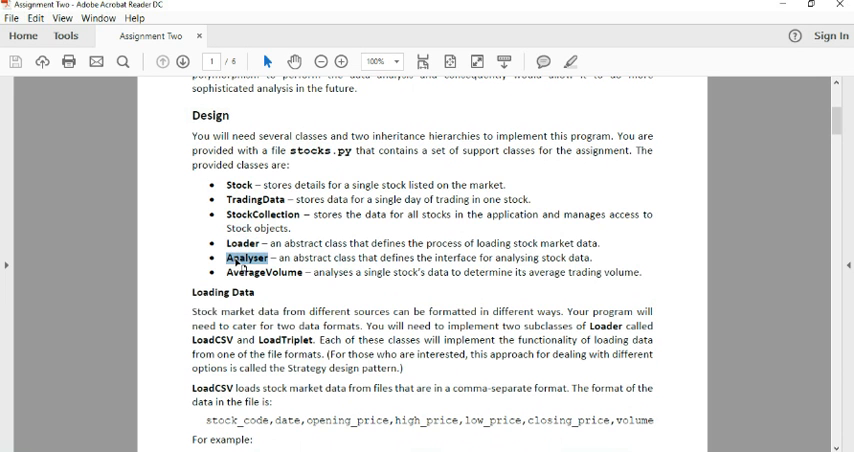
pyautogui.moveTo(240, 257); pyautogui.dragTo(300, 214)
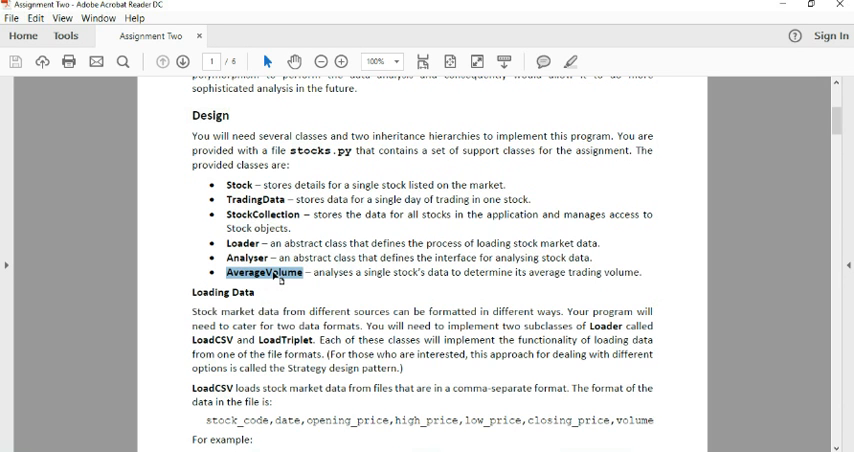
pyautogui.moveTo(227, 272); pyautogui.dragTo(461, 272)
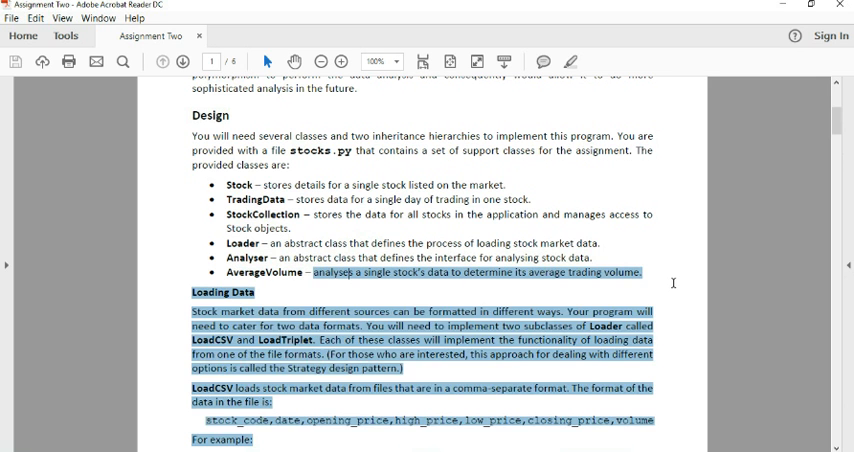
pyautogui.click(648, 281)
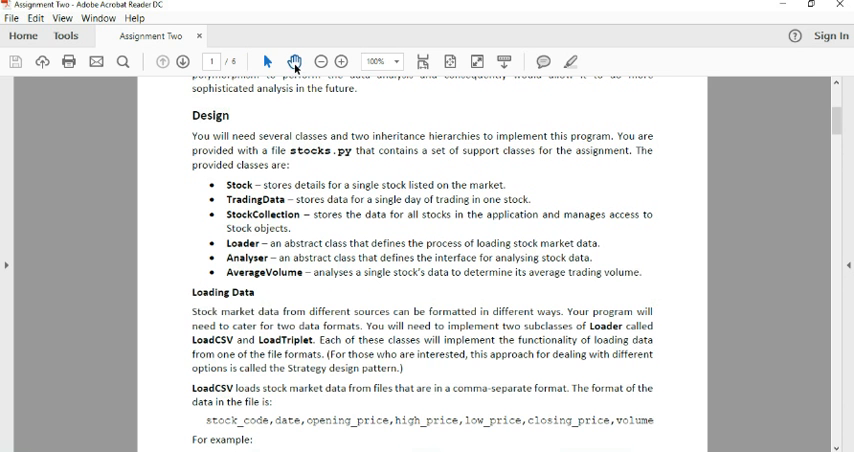
# Step: Scroll down to the spec's Loading Data section describing the LoadCSV format
pyautogui.scroll(-3)
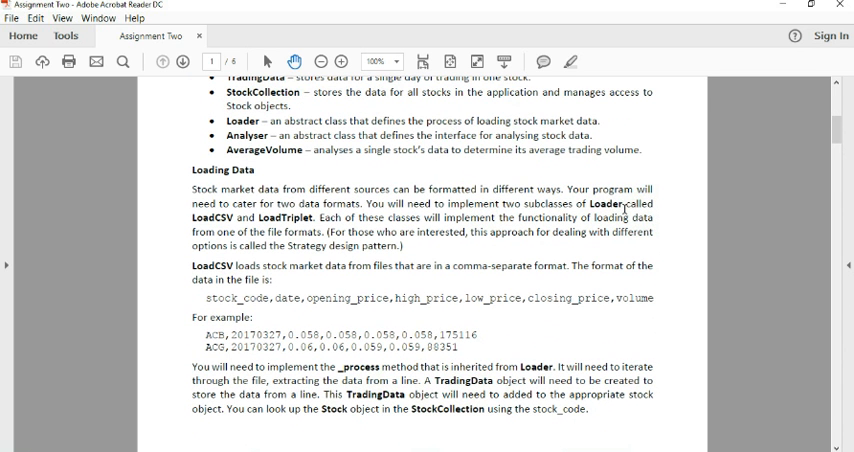
pyautogui.moveTo(448, 189)
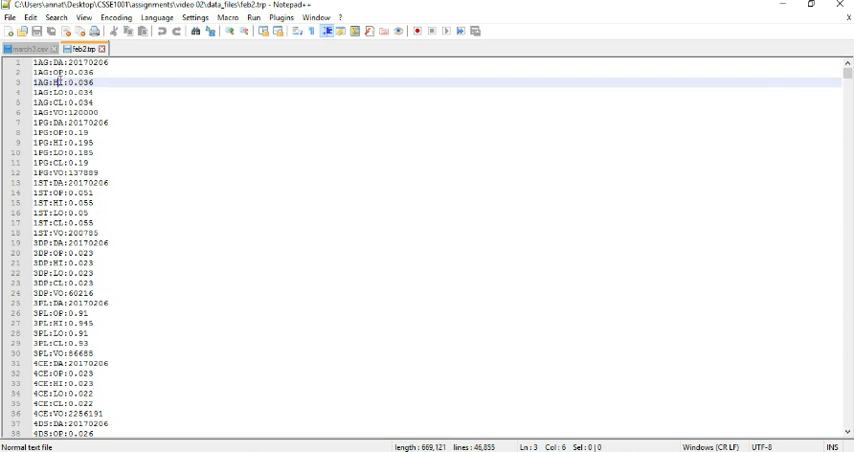
# Step: Point out the 1AG high price record on line 3 of feb2.trp
pyautogui.click(58, 92)
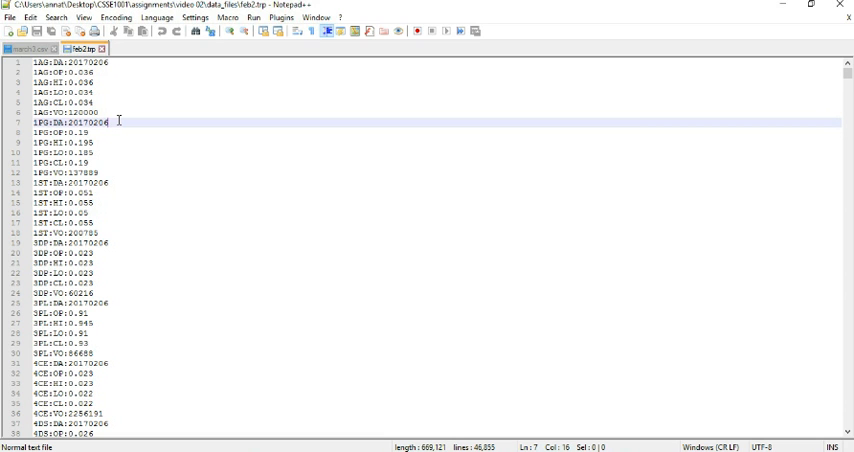
pyautogui.moveTo(448, 362)
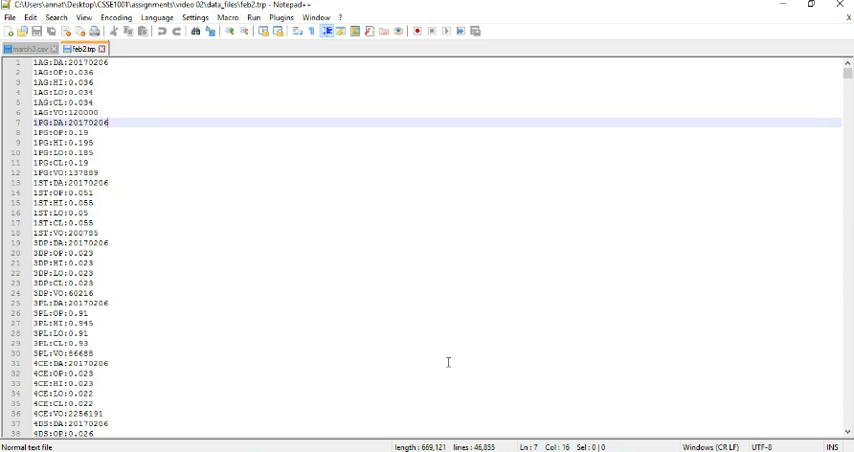
pyautogui.moveTo(570, 440)
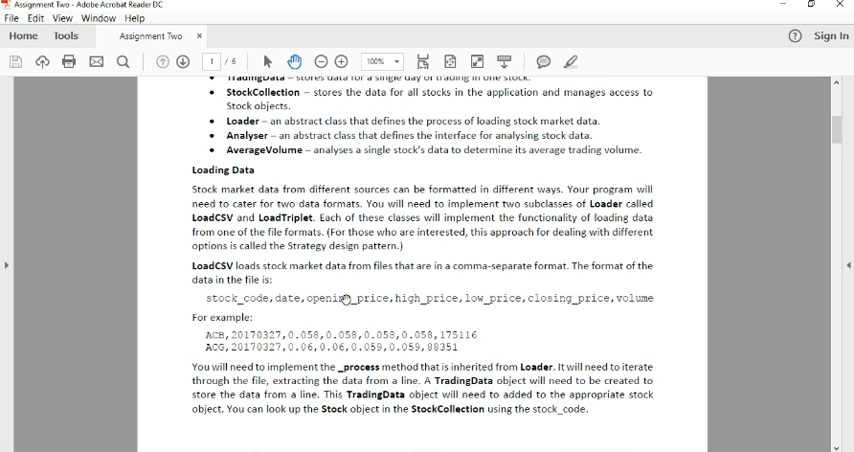
# Step: Highlight LoadTriplet and scroll through its format, key list and error handling into Analysing Data
pyautogui.scroll(-3)
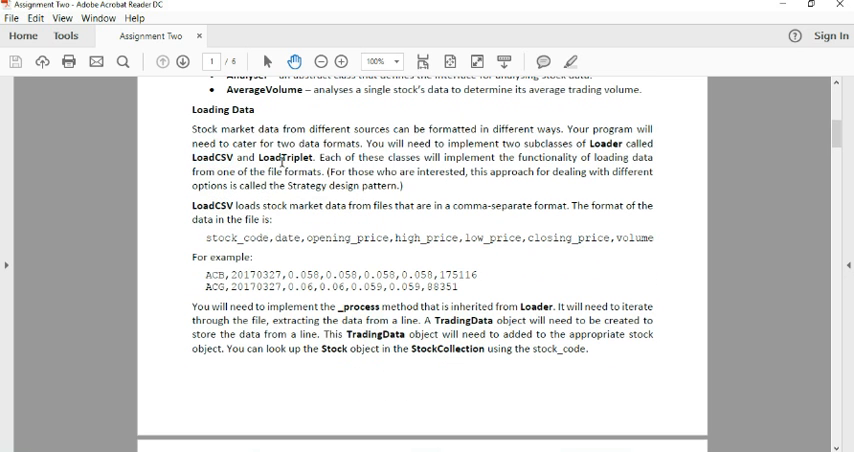
pyautogui.doubleClick(285, 158)
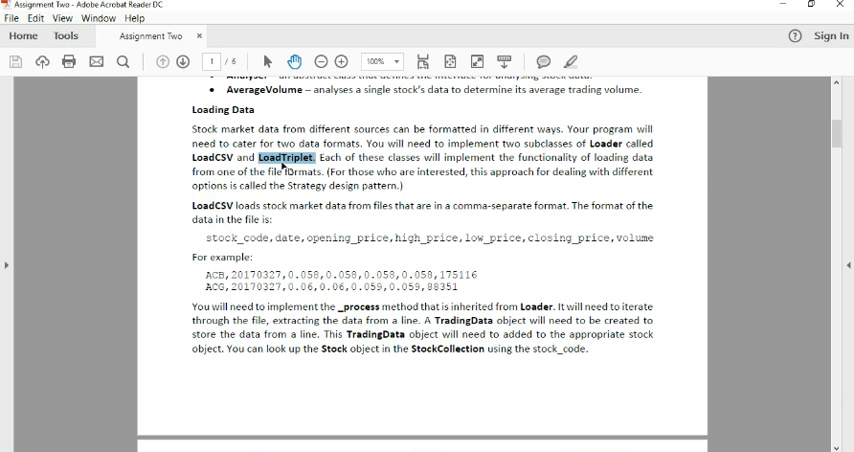
pyautogui.scroll(-3)
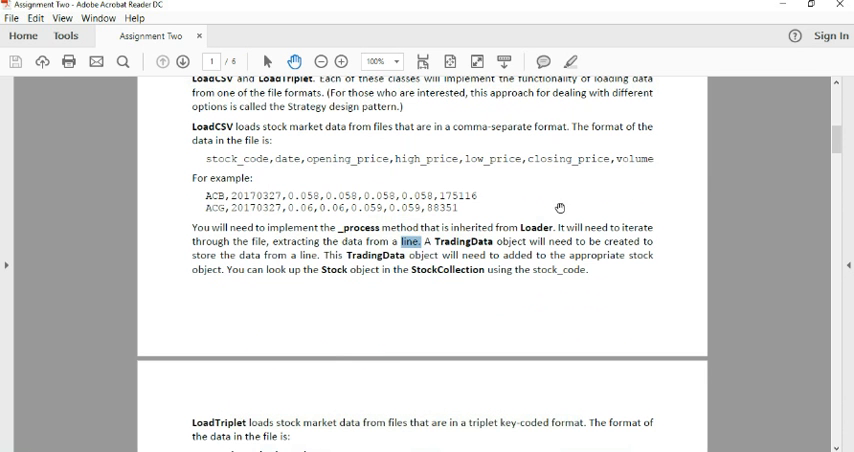
pyautogui.scroll(-3)
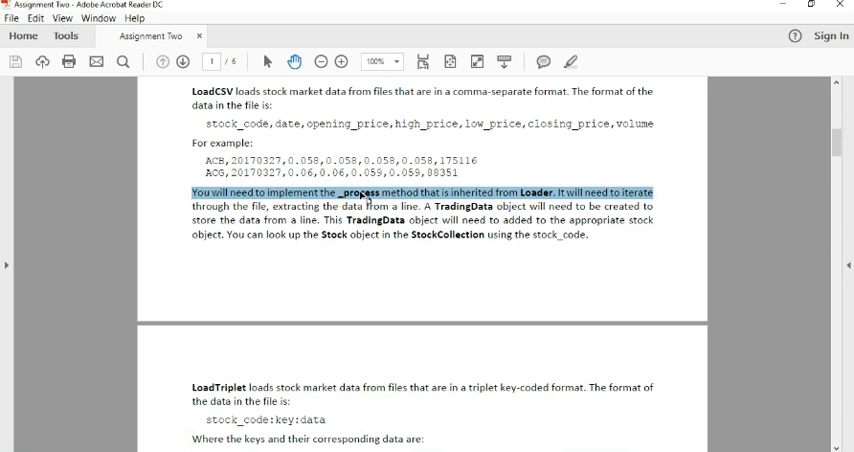
pyautogui.scroll(-3)
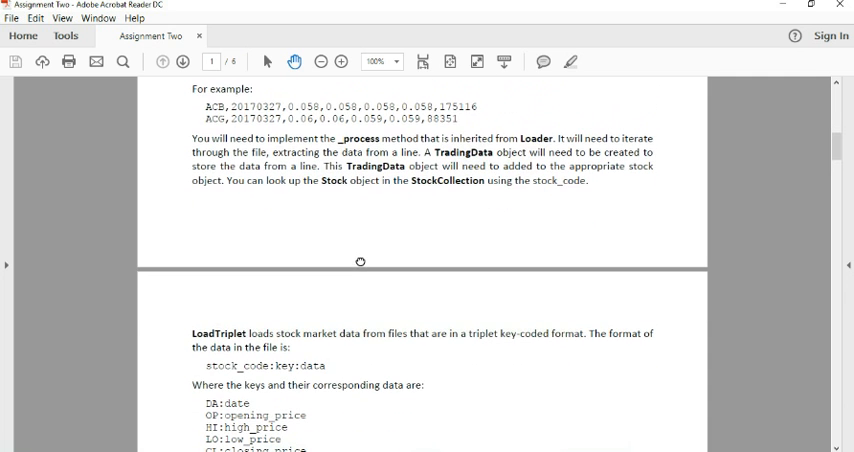
pyautogui.moveTo(294, 314)
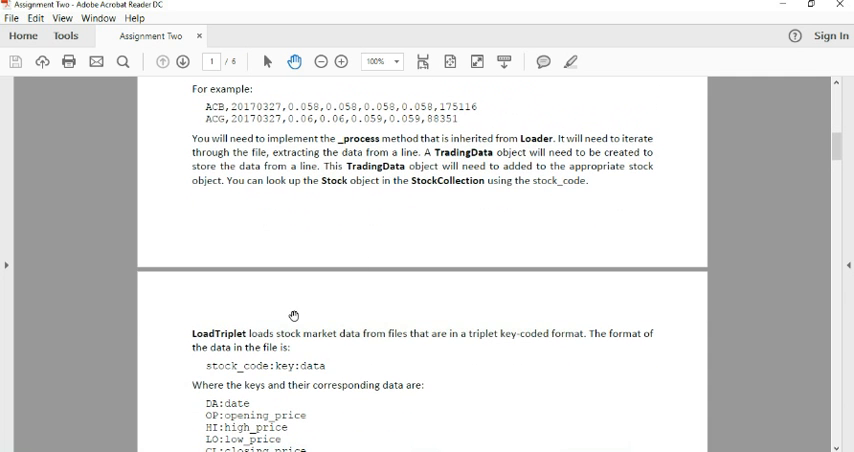
pyautogui.scroll(-3)
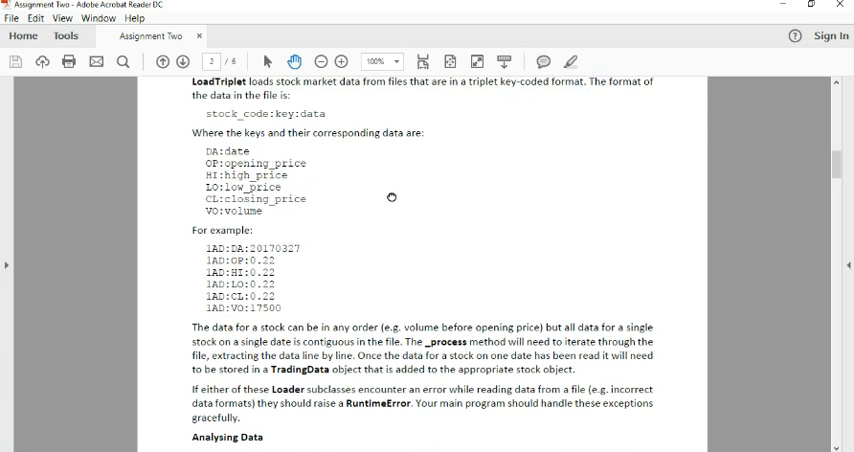
pyautogui.scroll(-3)
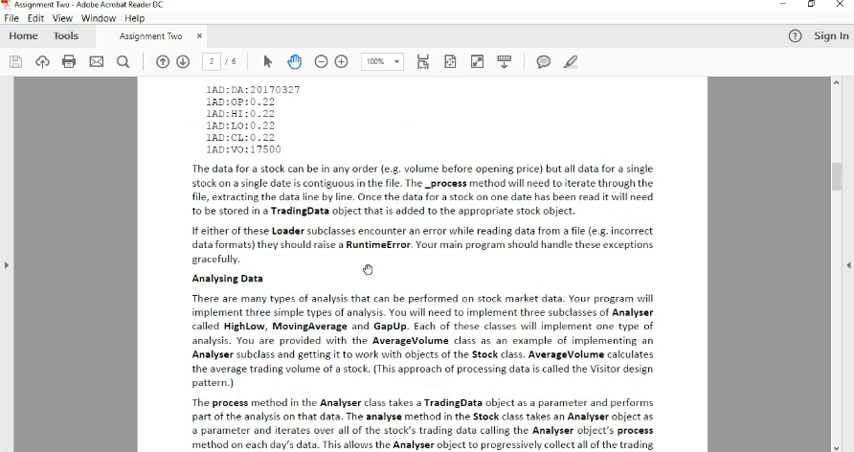
pyautogui.scroll(-3)
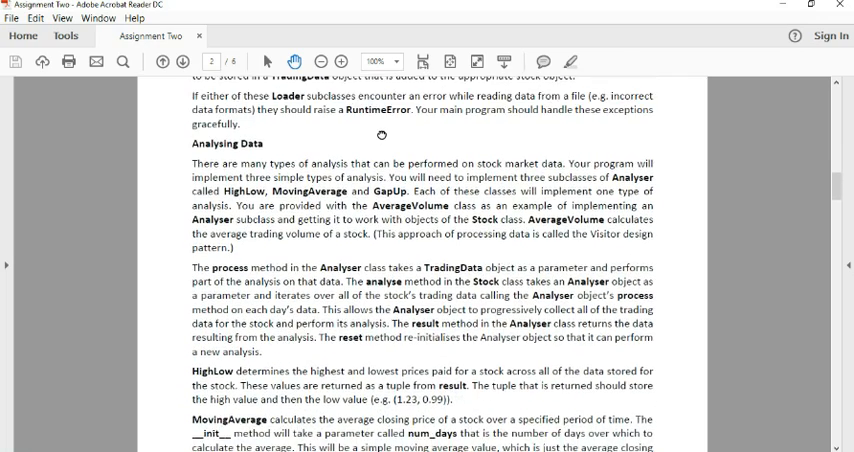
# Step: Highlight the HighLow and MovingAverage class names in the Analysing Data section
pyautogui.scroll(-3)
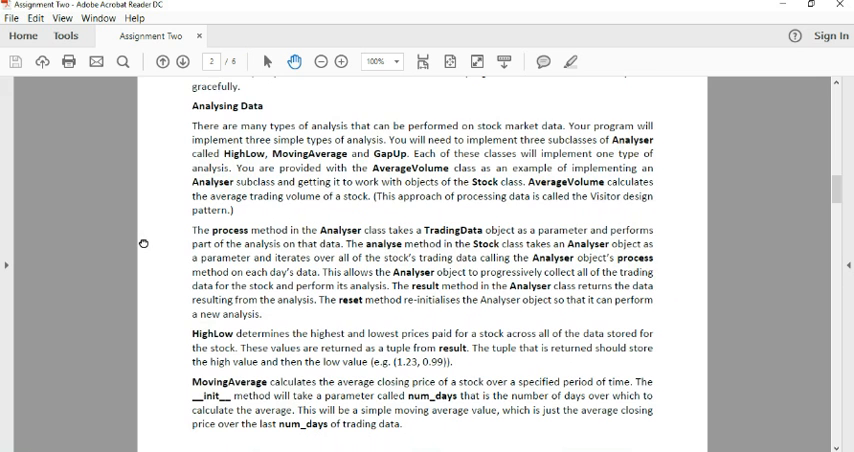
pyautogui.scroll(3)
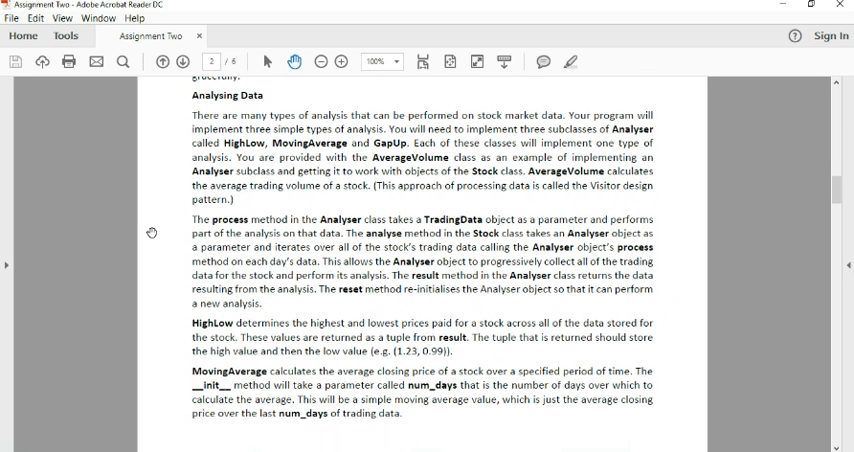
pyautogui.moveTo(243, 203)
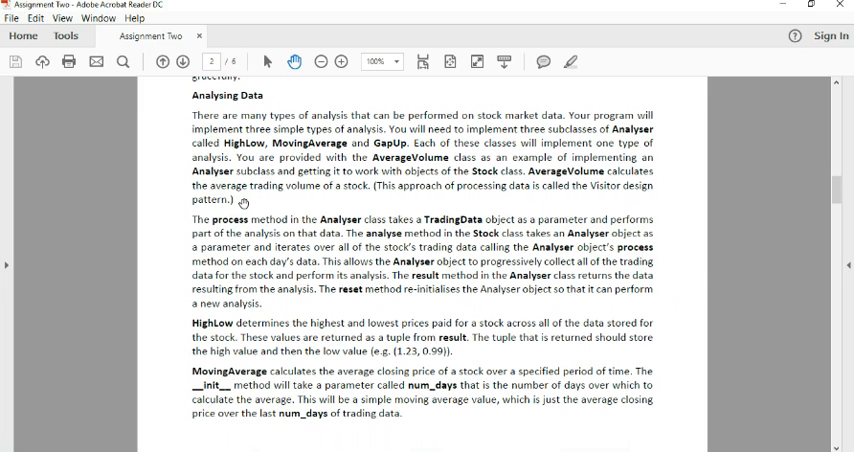
pyautogui.moveTo(243, 205)
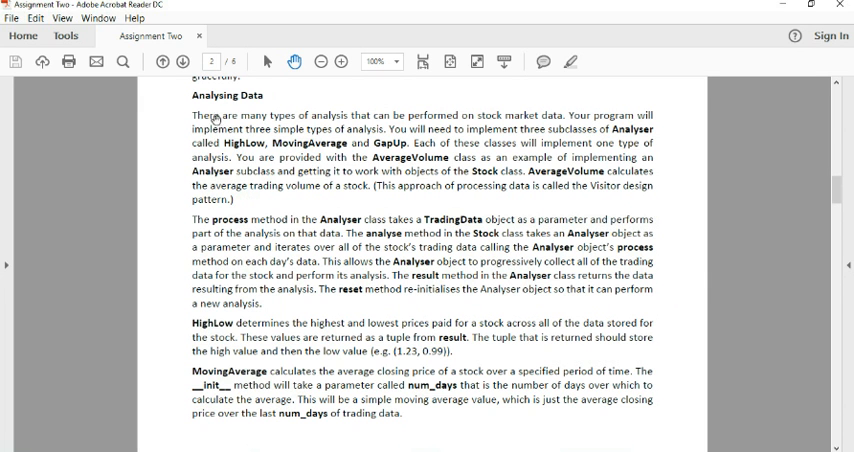
pyautogui.doubleClick(236, 143)
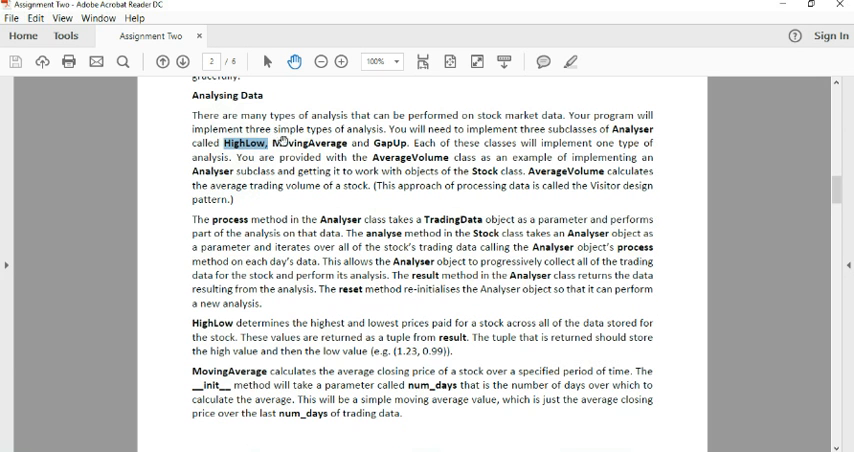
pyautogui.doubleClick(389, 143)
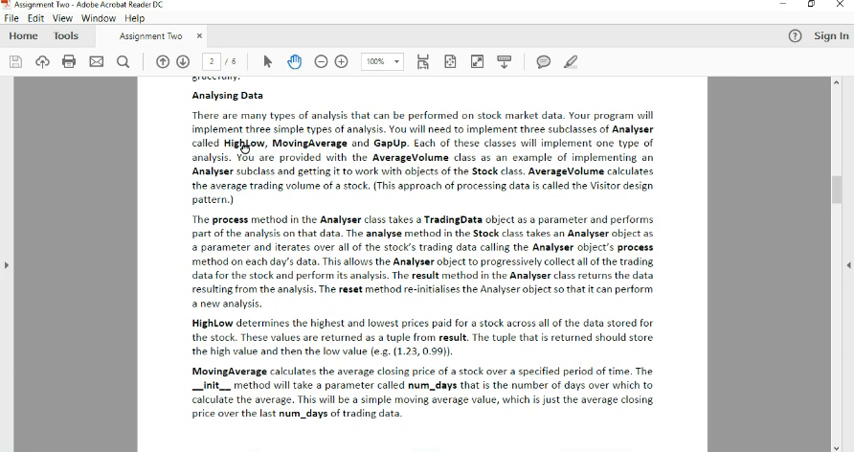
pyautogui.doubleClick(239, 144)
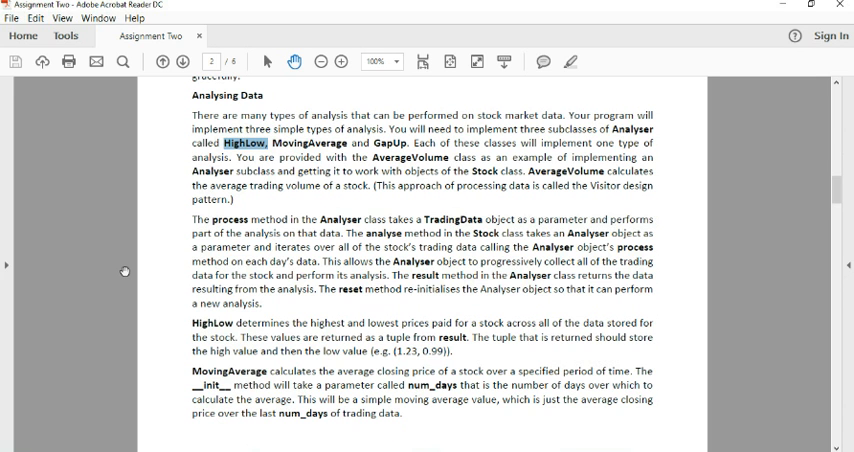
pyautogui.moveTo(245, 207)
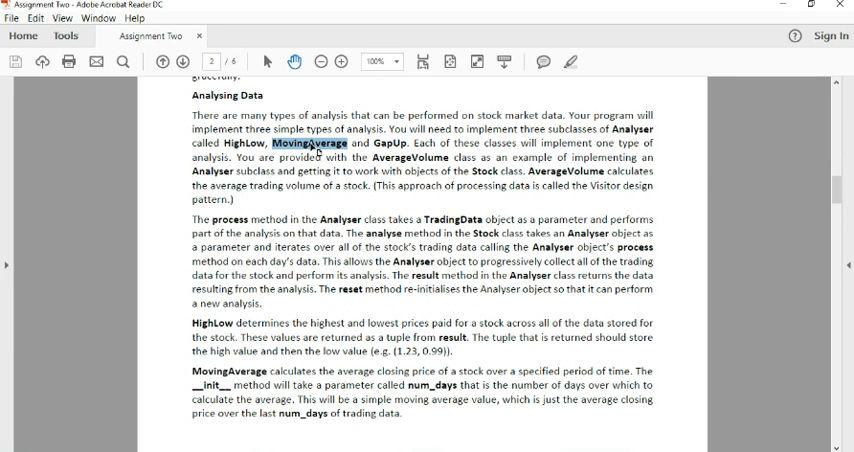
pyautogui.moveTo(393, 130)
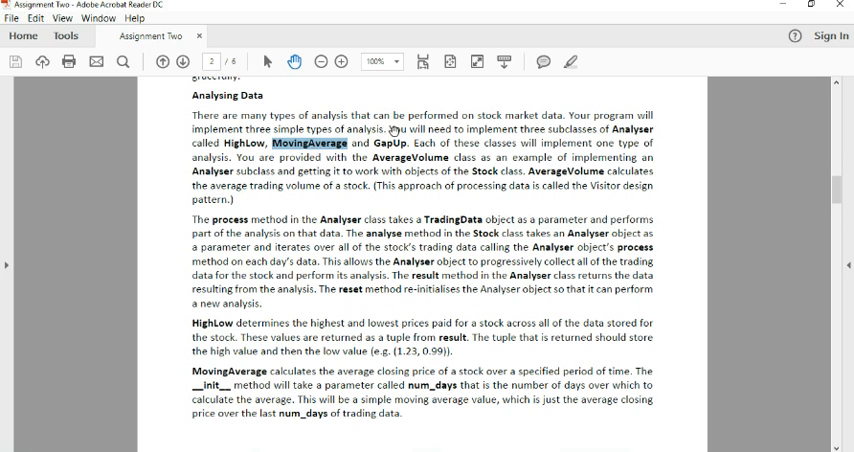
pyautogui.doubleClick(391, 144)
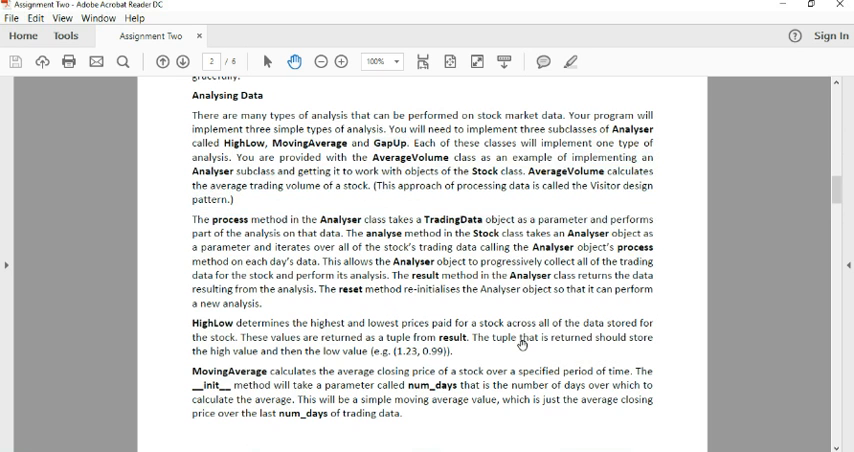
# Step: Clear the selection and scroll to page 3's GapUp description and Class Diagram heading
pyautogui.scroll(-3)
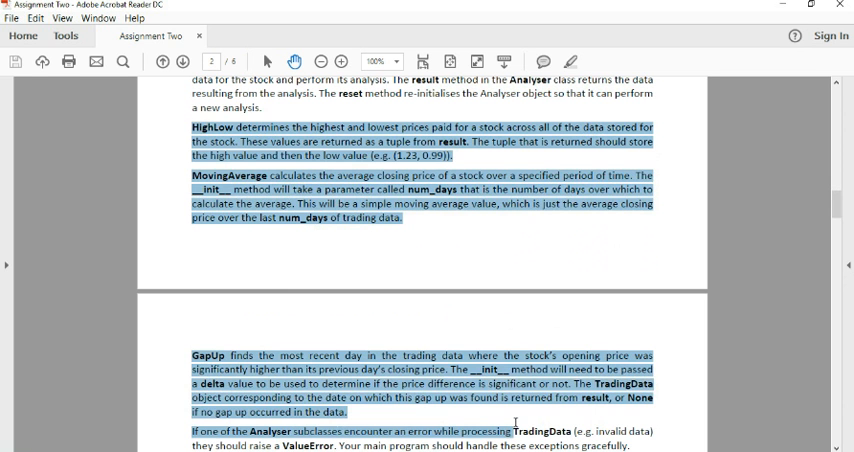
pyautogui.click(500, 420)
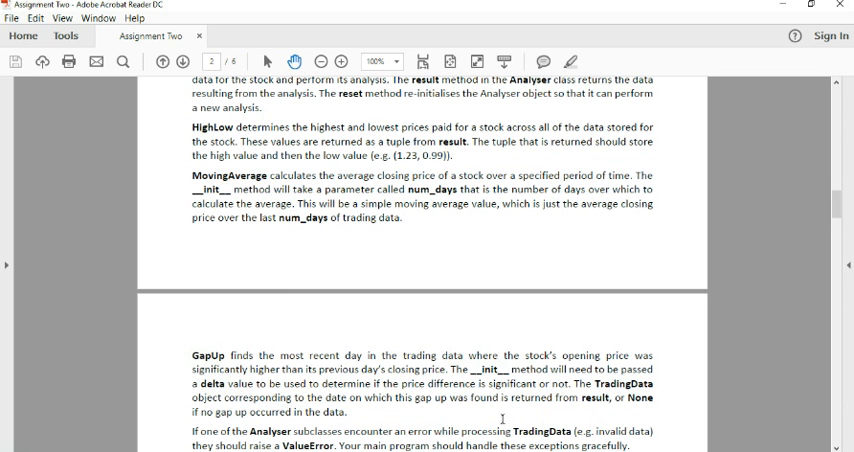
pyautogui.scroll(-3)
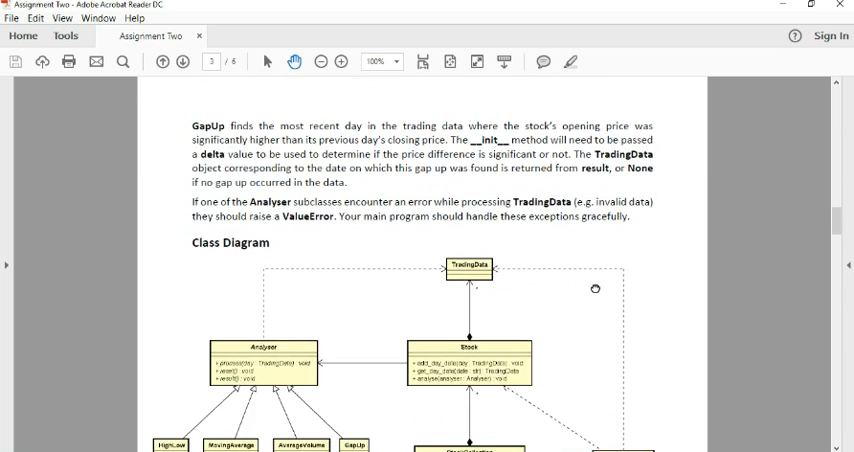
# Step: Scroll to show the complete Class Diagram and select a region of it
pyautogui.scroll(-3)
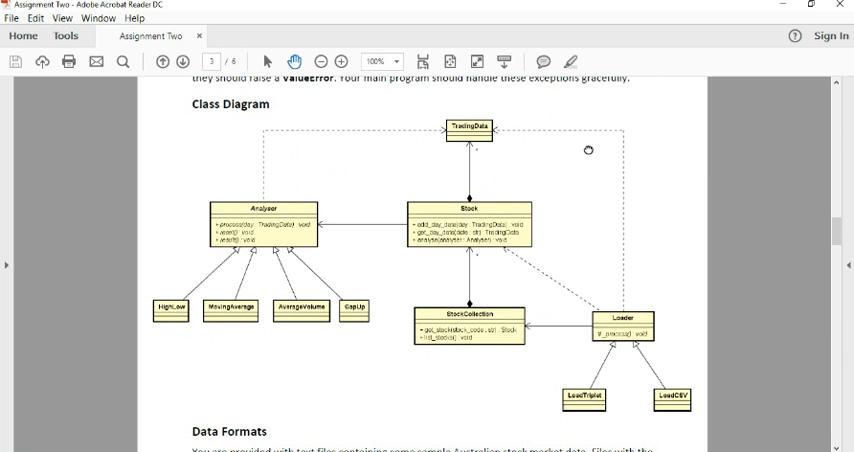
pyautogui.moveTo(213, 128)
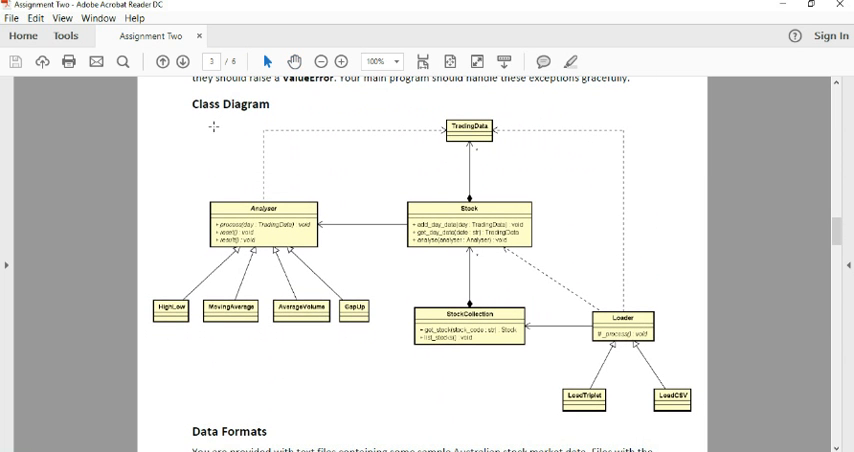
pyautogui.moveTo(135, 104)
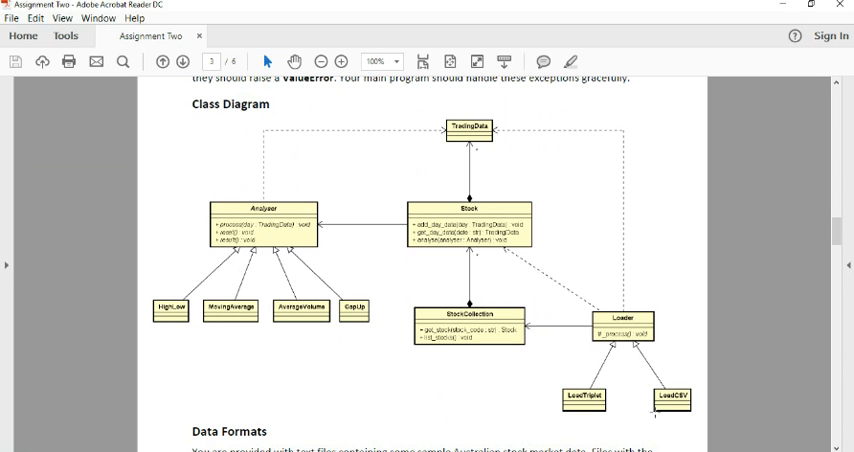
pyautogui.moveTo(580, 303); pyautogui.dragTo(685, 407)
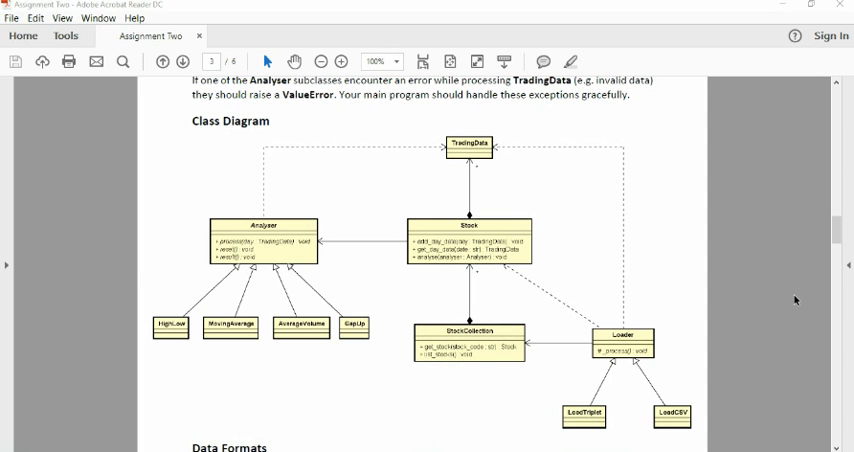
pyautogui.moveTo(178, 242)
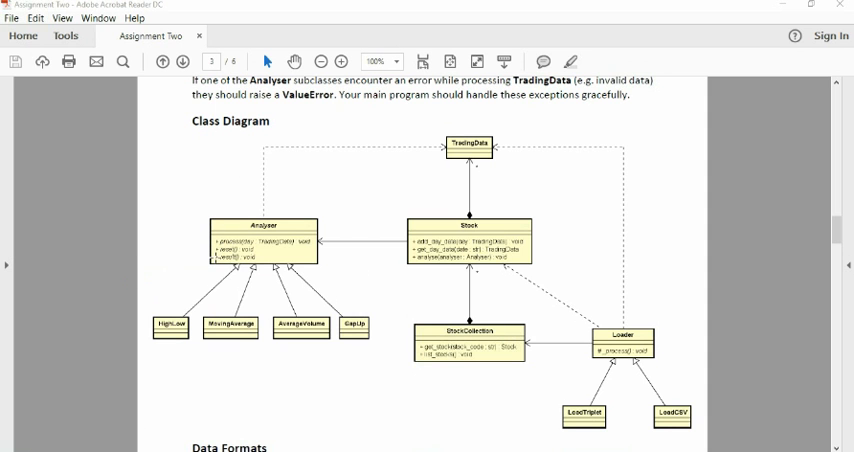
pyautogui.moveTo(145, 278)
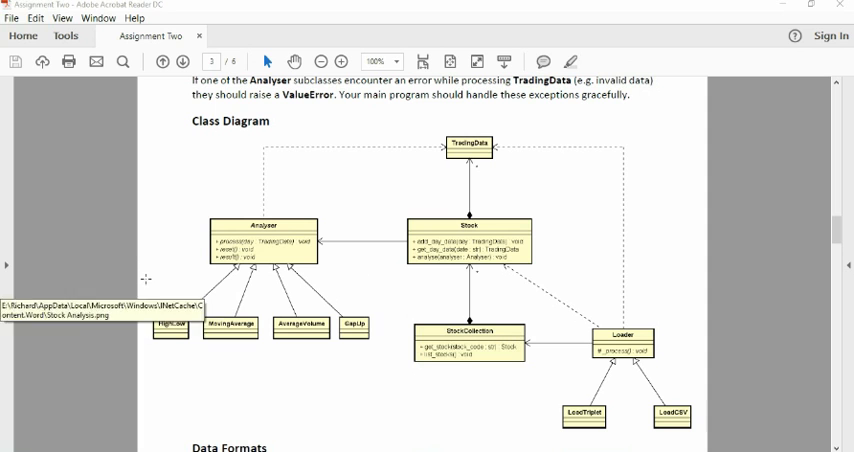
pyautogui.moveTo(141, 273)
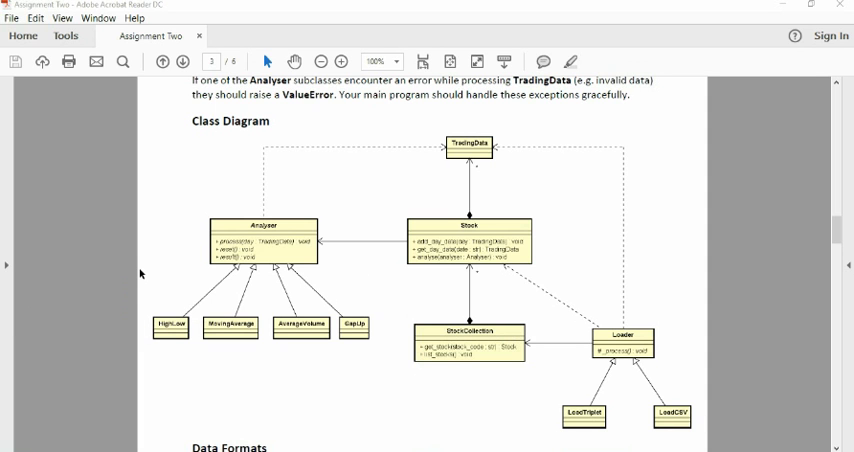
pyautogui.moveTo(155, 253)
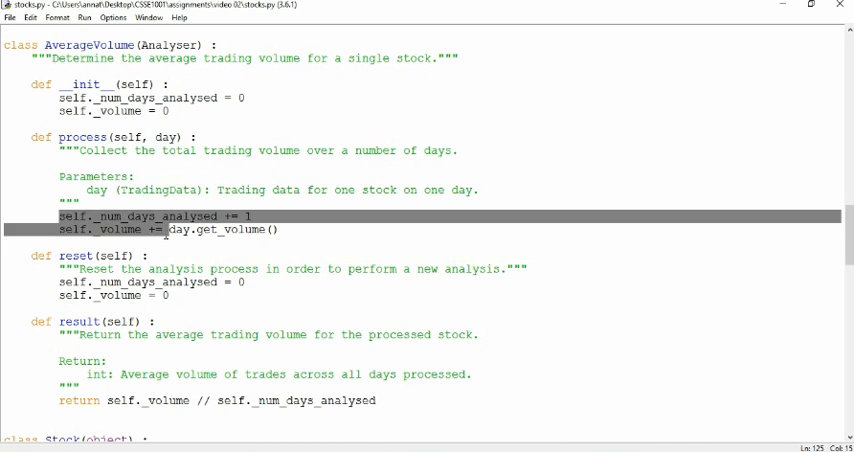
# Step: Review AverageVolume's process and reset methods, marking self._num_days_analysed, then return to the spec
pyautogui.click(255, 216)
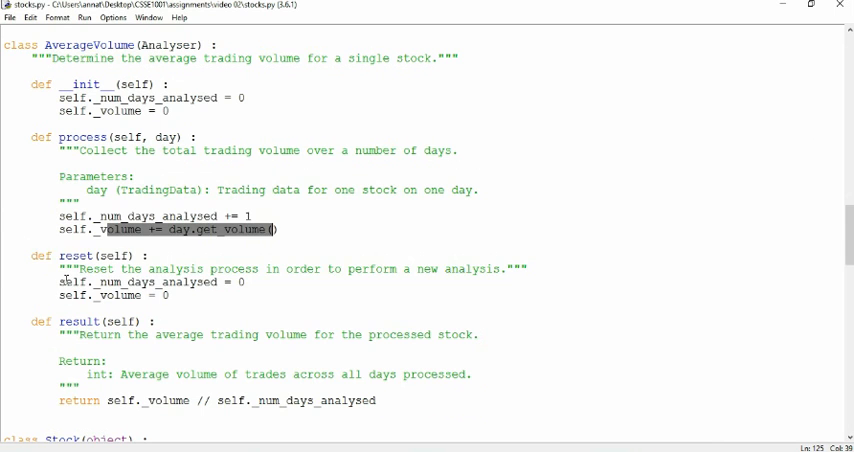
pyautogui.click(228, 281)
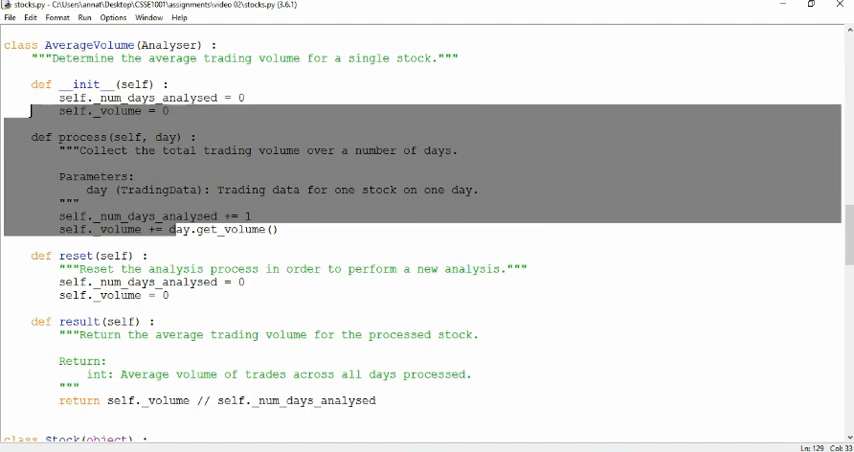
pyautogui.click(90, 282)
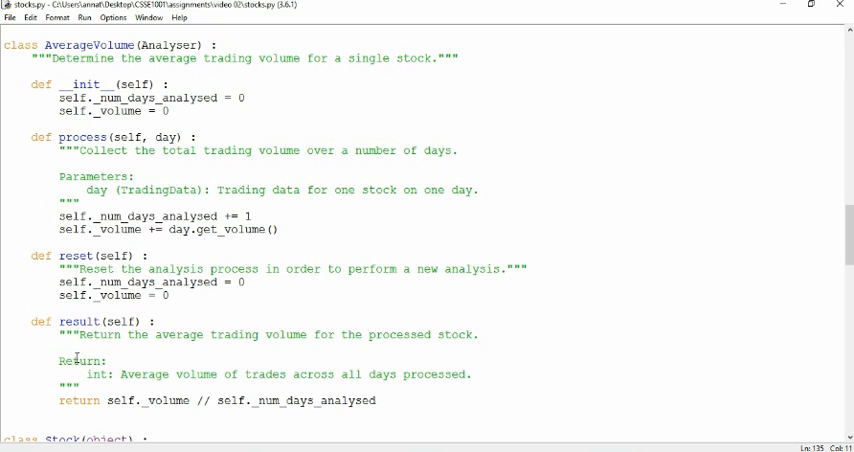
pyautogui.moveTo(128, 188)
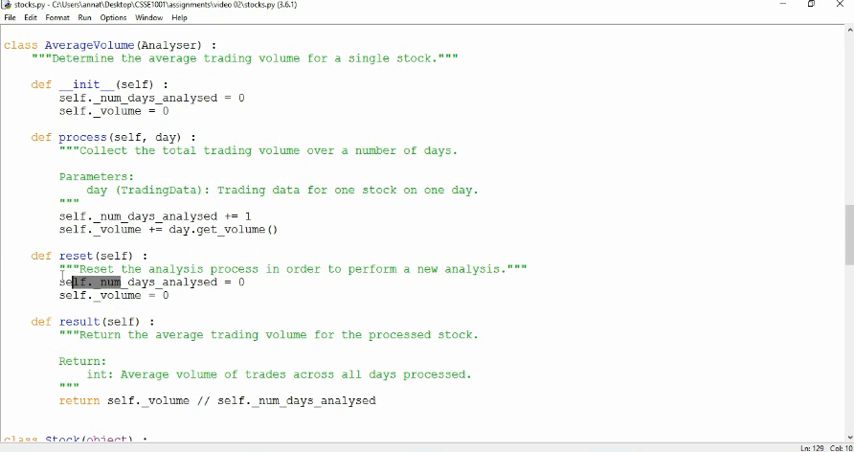
pyautogui.moveTo(45, 321); pyautogui.dragTo(175, 389)
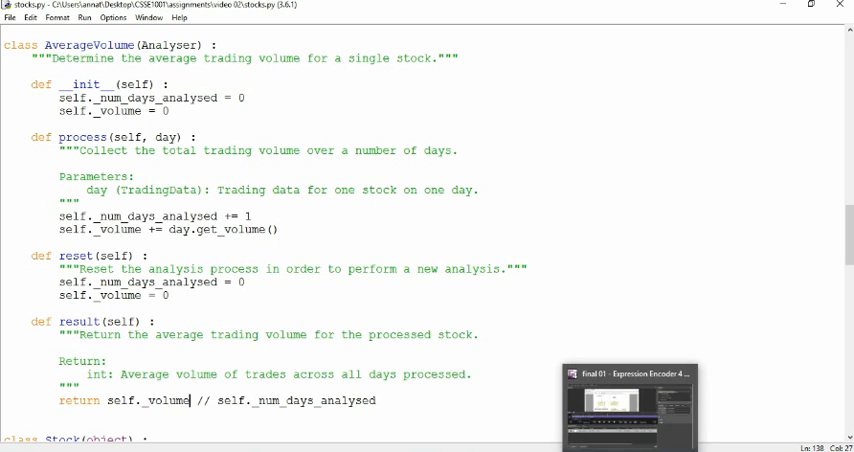
pyautogui.click(620, 405)
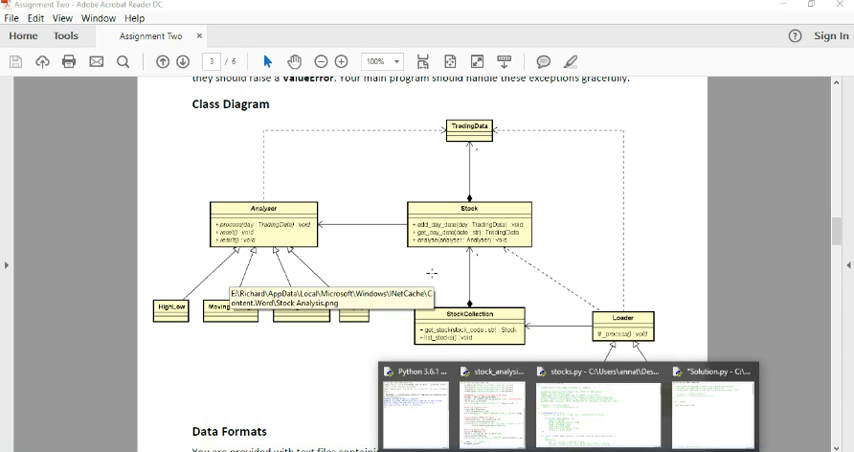
# Step: Switch to the stock_analysis.py script in IDLE from the taskbar thumbnails
pyautogui.click(484, 410)
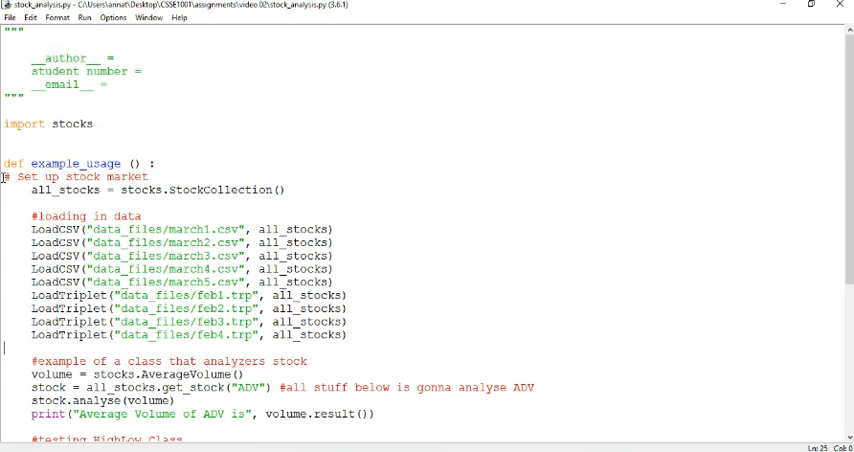
pyautogui.click(103, 387)
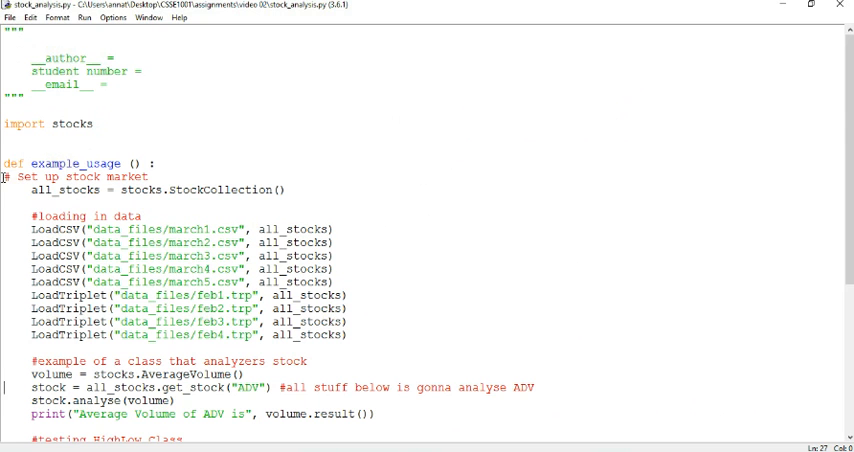
pyautogui.scroll(-3)
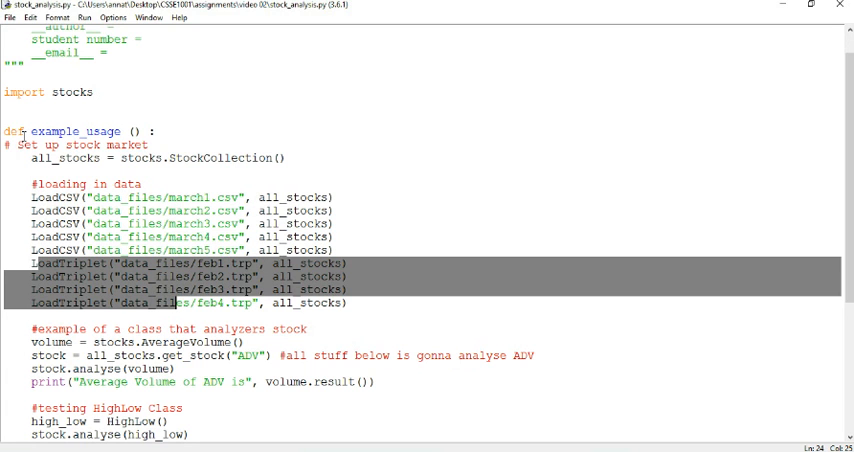
pyautogui.click(127, 131)
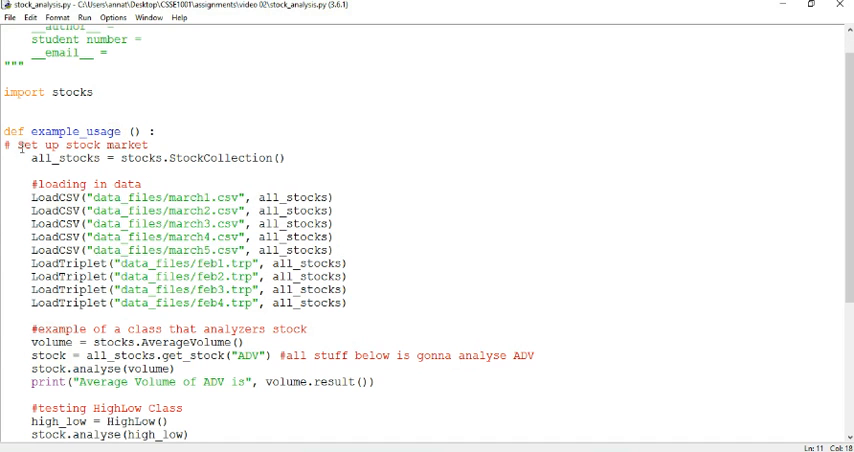
pyautogui.scroll(-3)
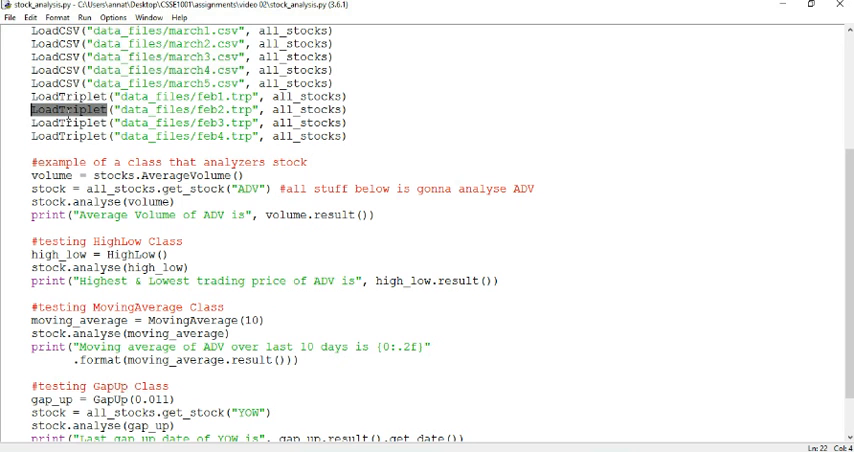
pyautogui.scroll(3)
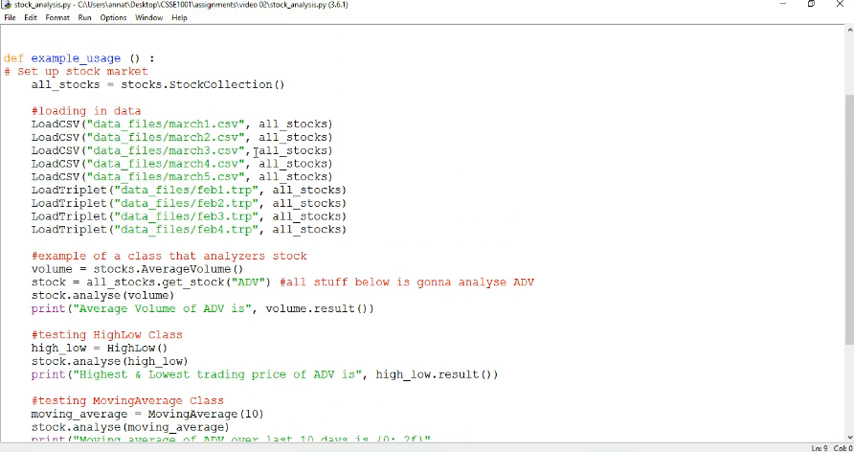
pyautogui.doubleClick(171, 162)
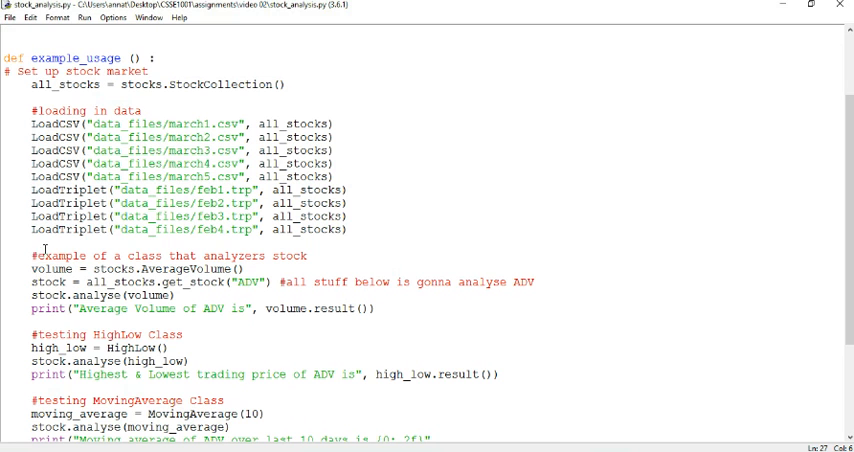
pyautogui.moveTo(32, 256); pyautogui.dragTo(227, 282)
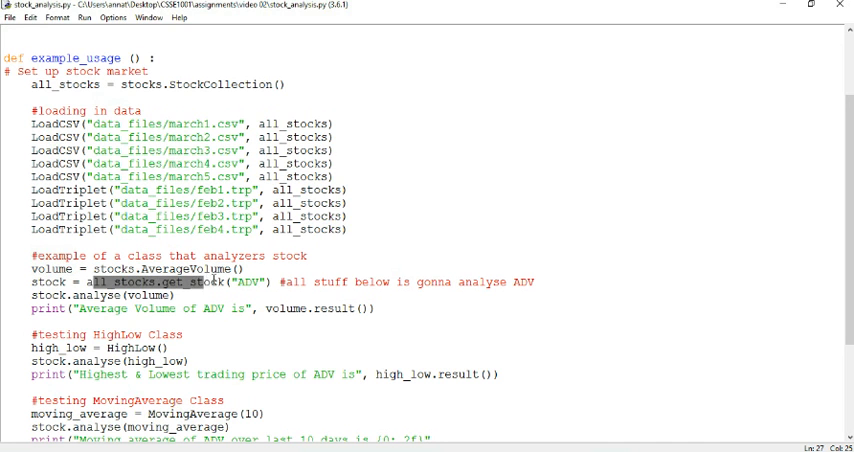
pyautogui.doubleClick(247, 282)
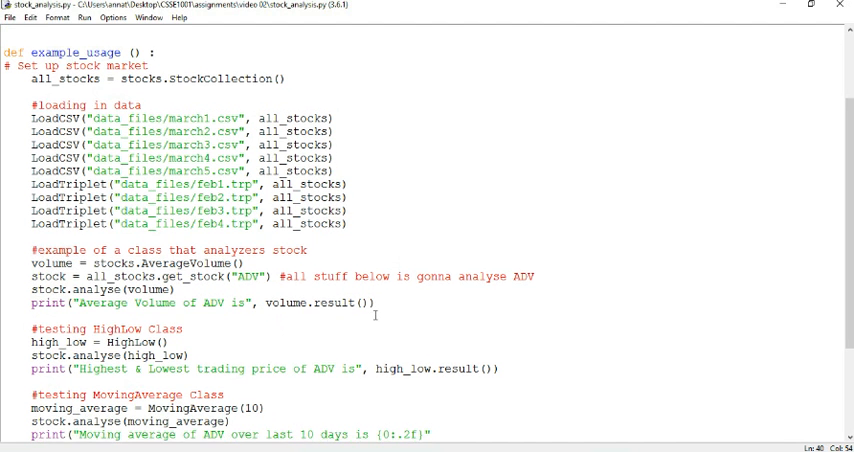
pyautogui.scroll(-3)
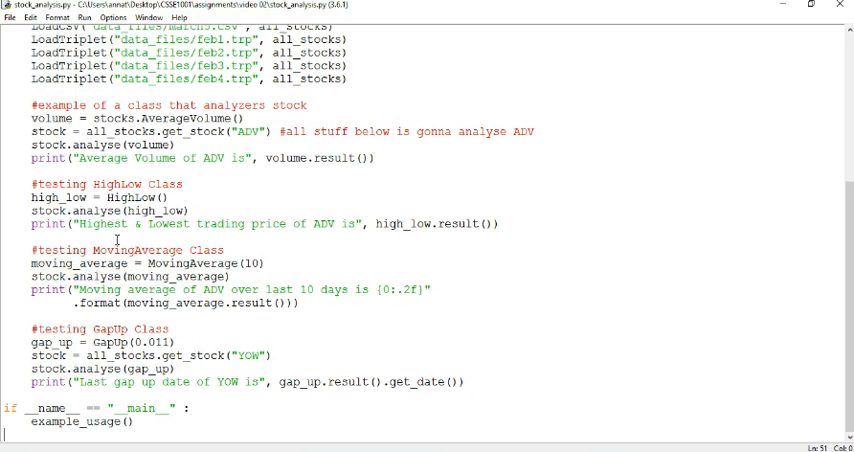
# Step: Highlight the HighLow test and moving_average call, then delete the 10 from MovingAverage(10)
pyautogui.doubleClick(105, 183)
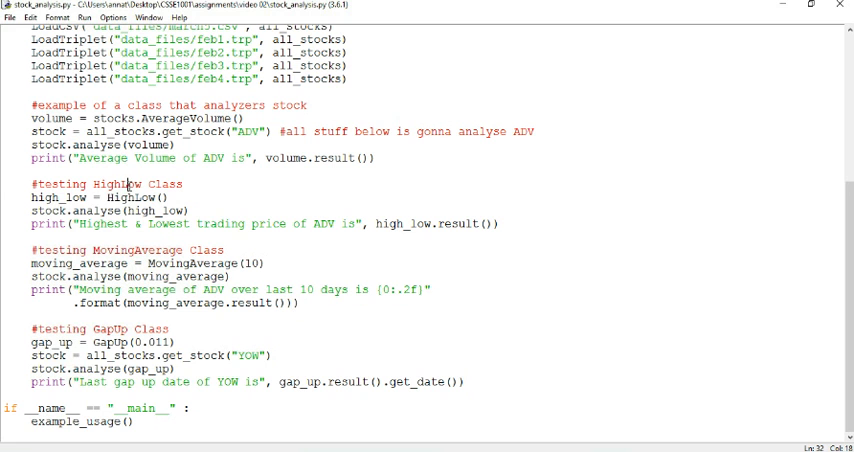
pyautogui.moveTo(128, 185)
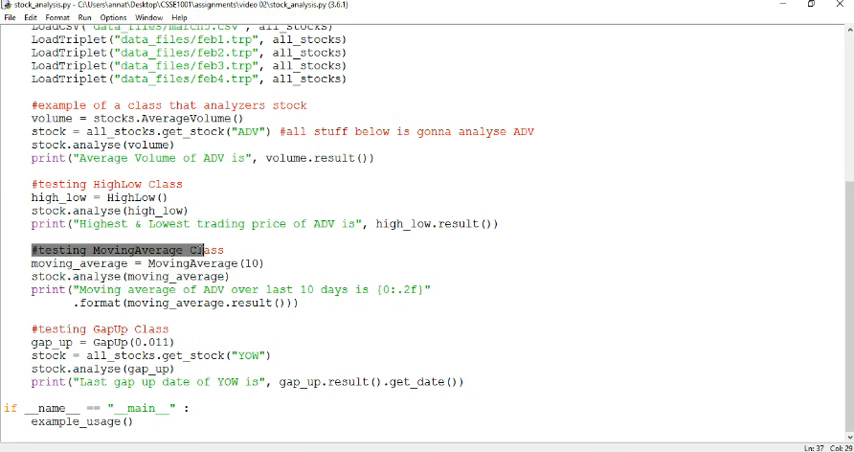
pyautogui.doubleClick(134, 249)
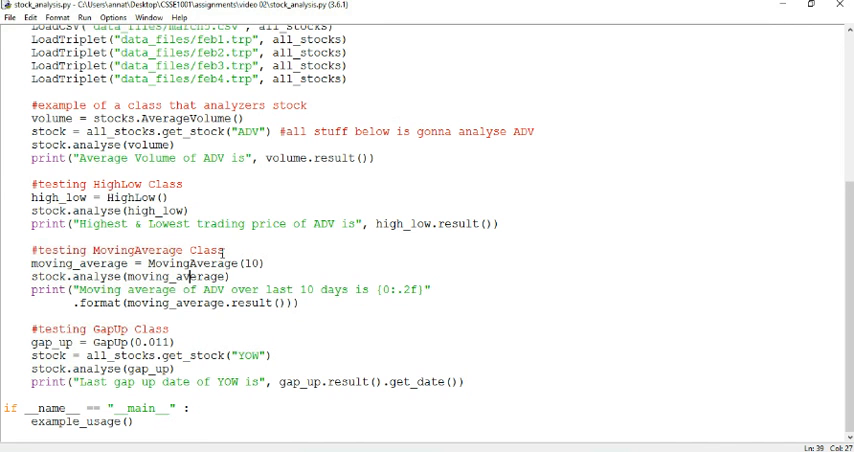
pyautogui.doubleClick(253, 263)
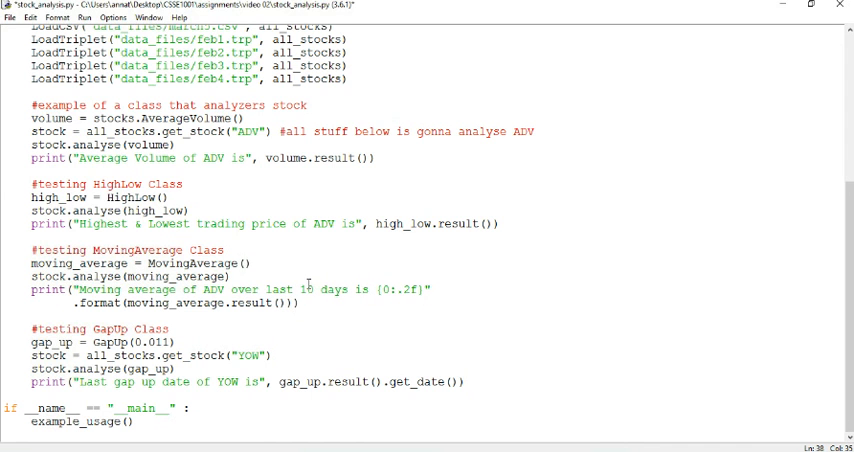
# Step: Restore MovingAverage(10) and highlight the YOW gap-up test lines
pyautogui.write('10')
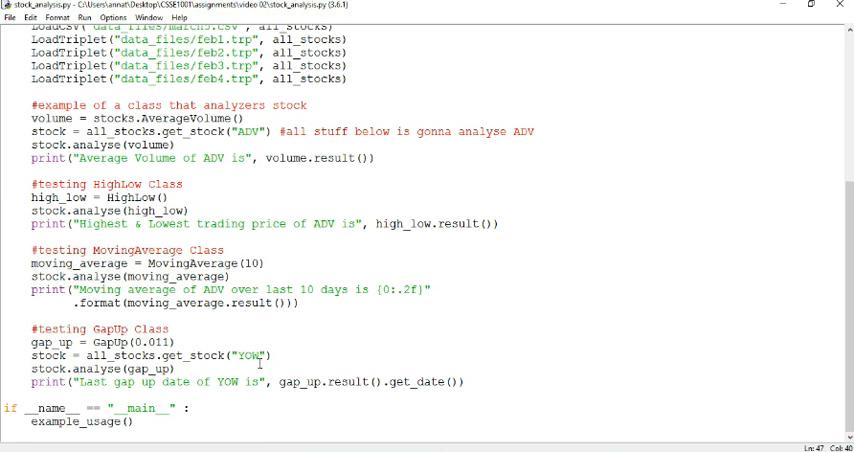
pyautogui.doubleClick(252, 355)
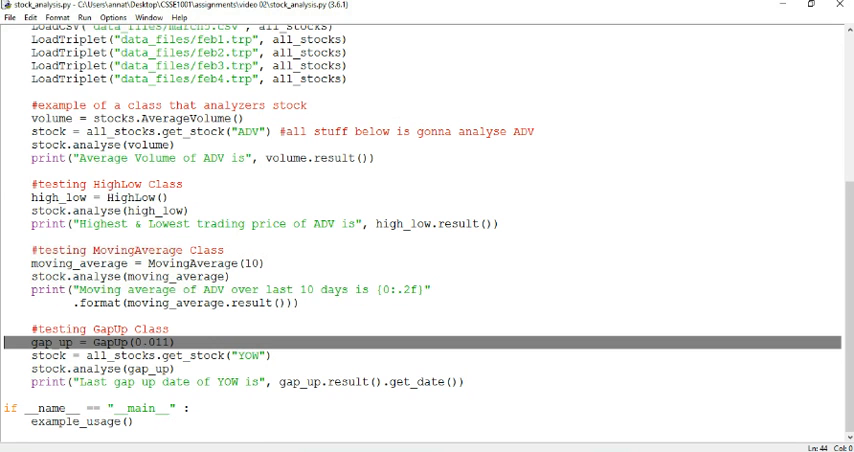
# Step: Highlight the 0.011 GapUp threshold and the YOW stock code in the test
pyautogui.doubleClick(148, 342)
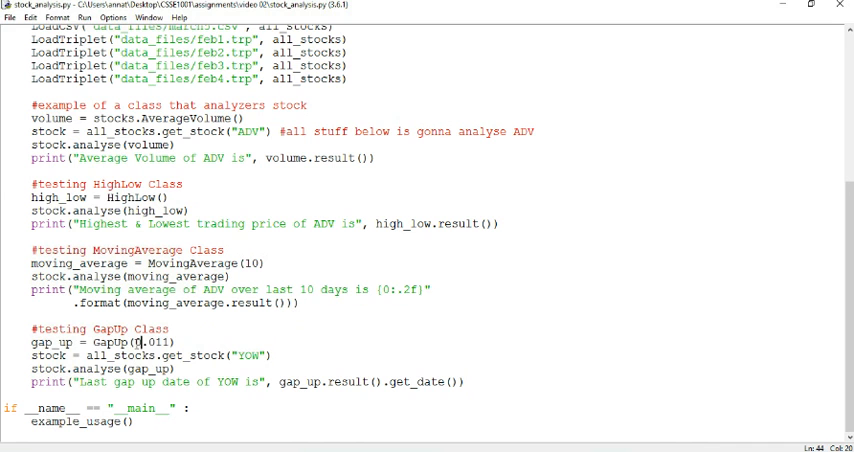
pyautogui.doubleClick(154, 342)
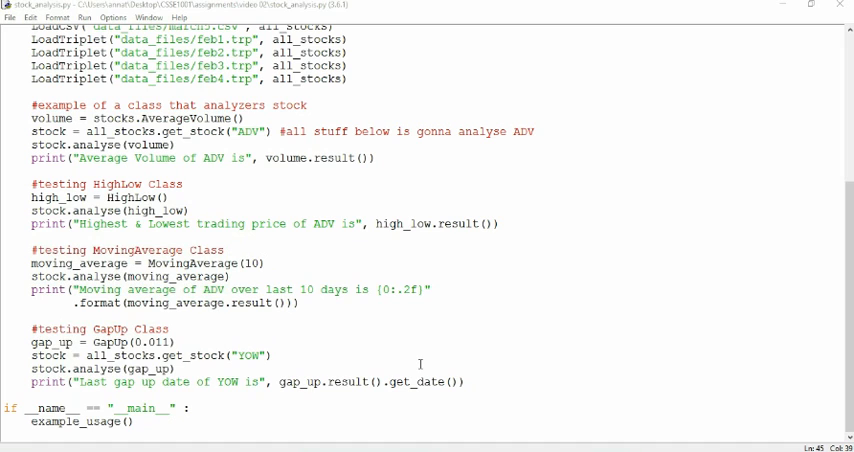
pyautogui.moveTo(283, 4)
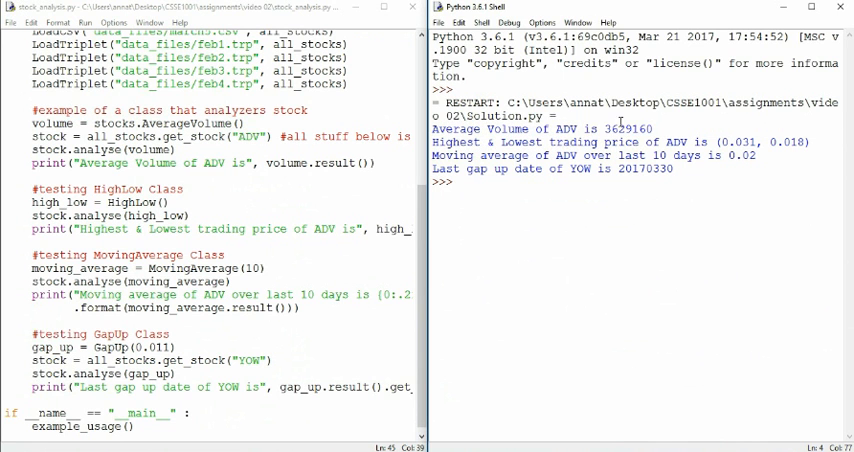
pyautogui.doubleClick(630, 129)
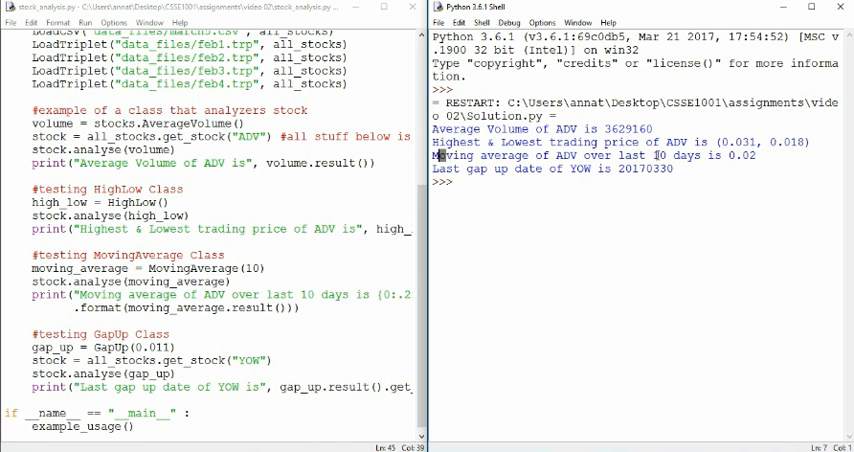
pyautogui.doubleClick(742, 155)
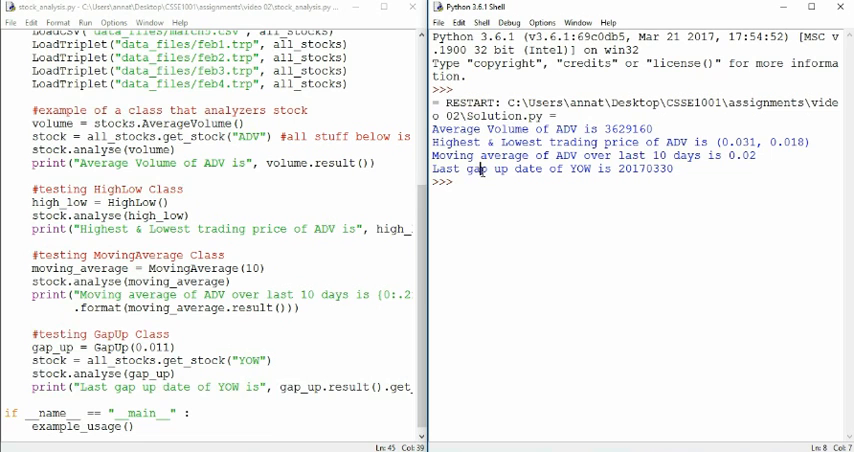
pyautogui.moveTo(578, 170)
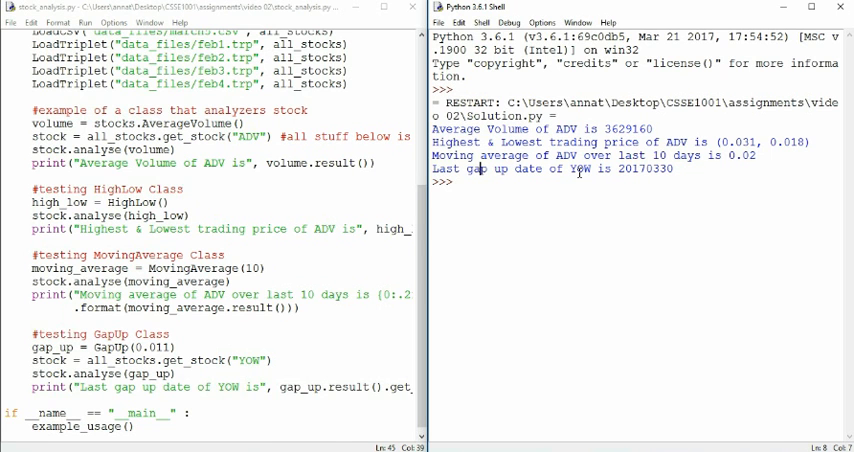
pyautogui.doubleClick(640, 168)
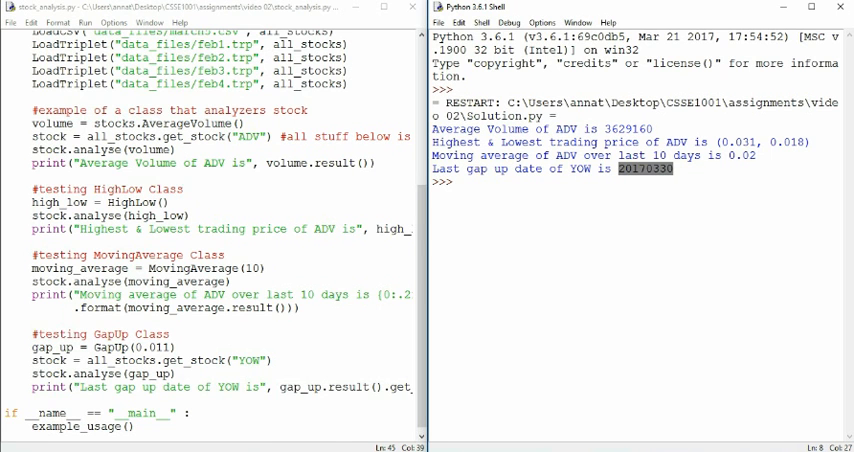